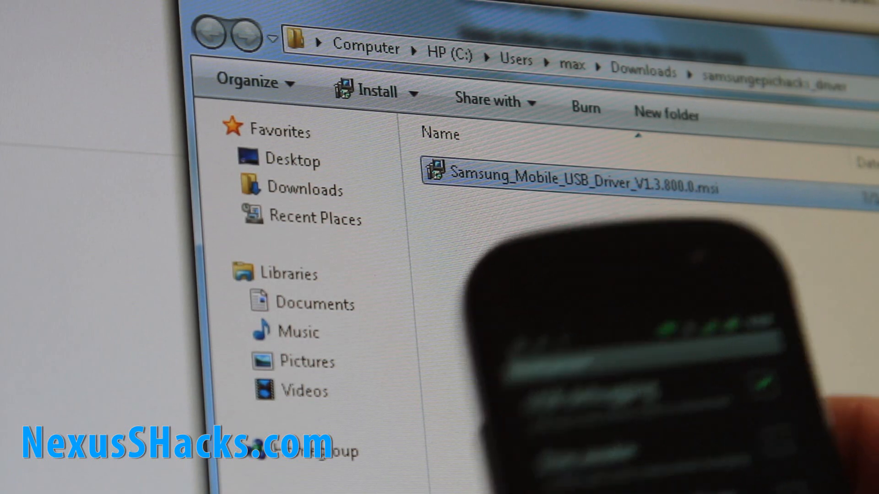
Step: Run the Samsung_Mobile_USB_Driver_V1.3.800.0.msi installer from the Downloads folder
double_click(570, 182)
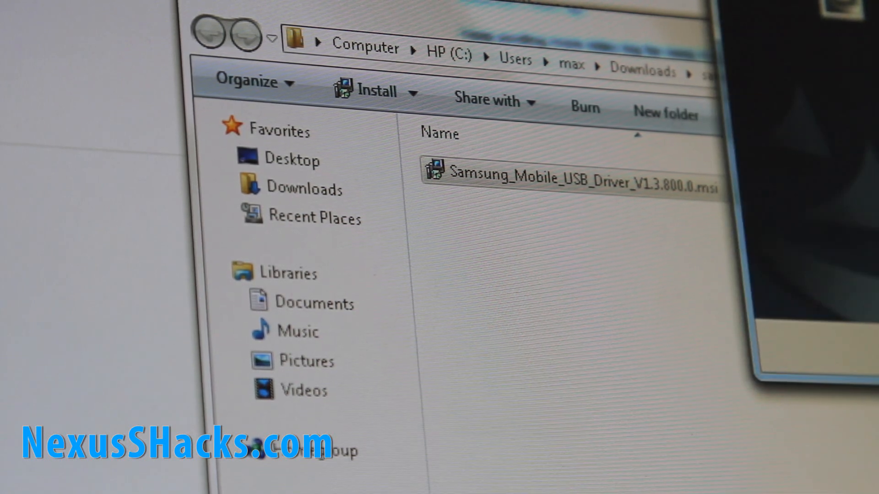
Step: Begin Update Driver Software for the phone device, reaching the search-method choice
click(572, 172)
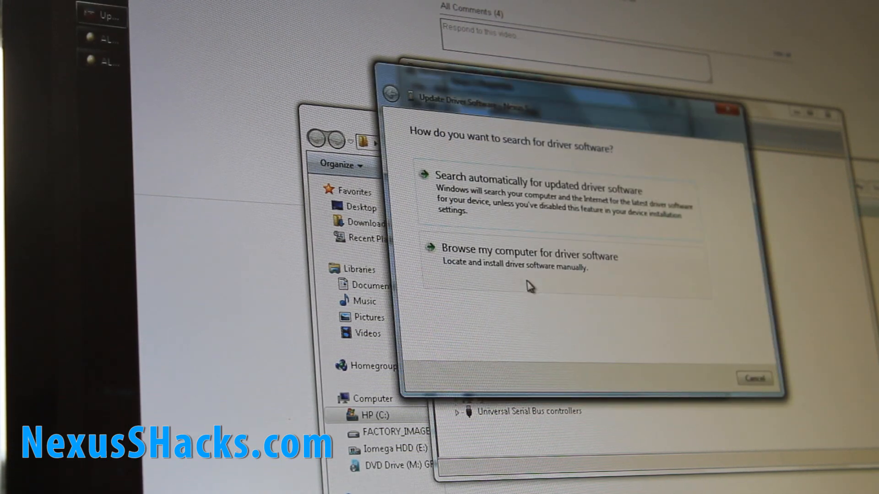
Step: Manually install the SAMSUNG Electronics / SAMSUNG Android ADB Interface driver under ADB Interface and confirm success
click(526, 255)
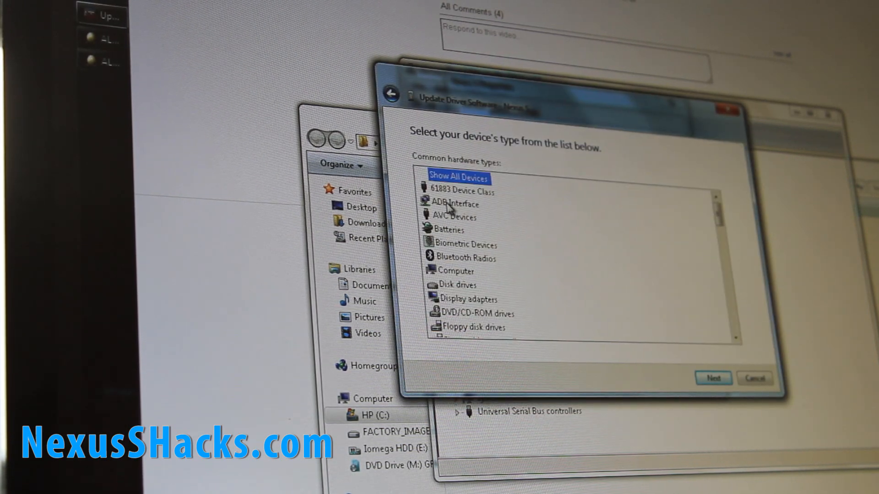
click(713, 378)
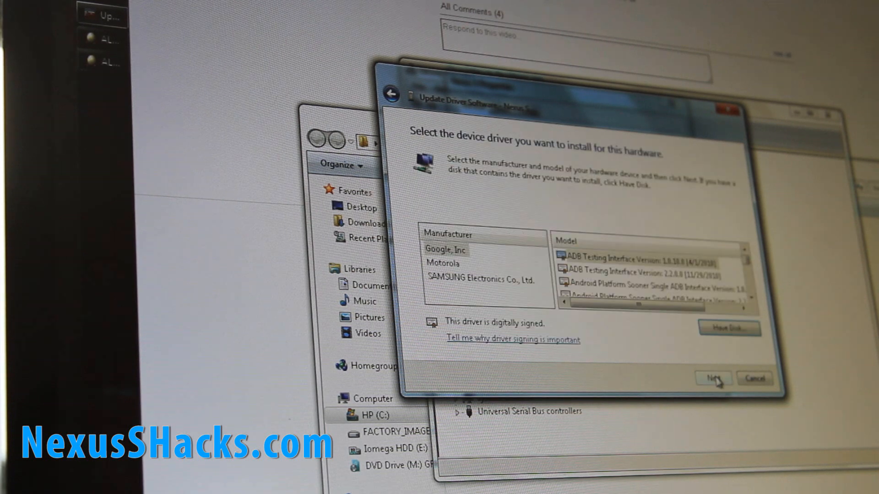
click(483, 280)
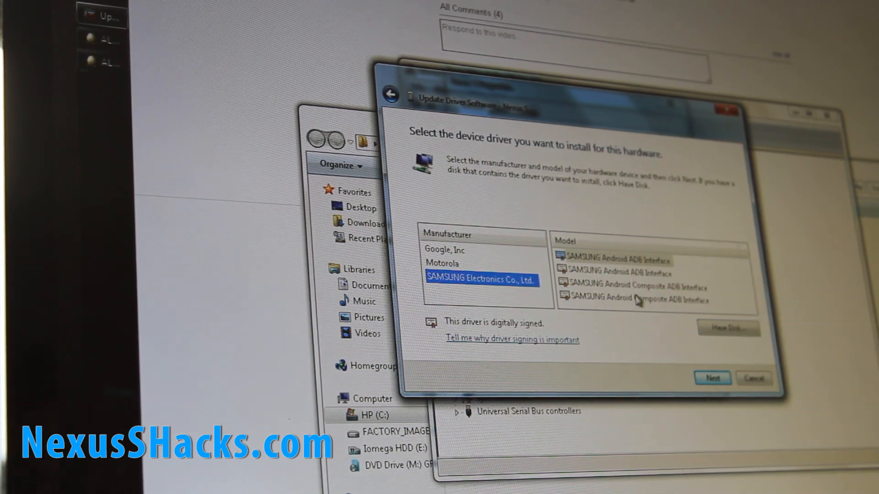
click(712, 378)
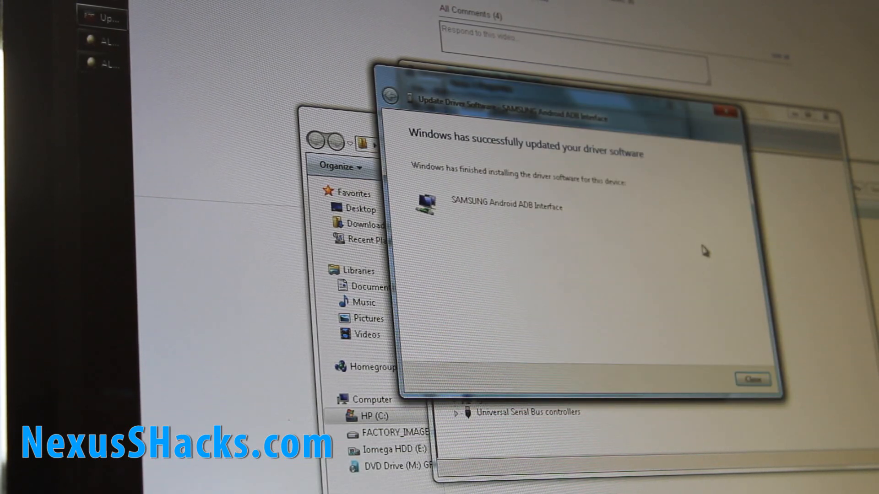
click(752, 379)
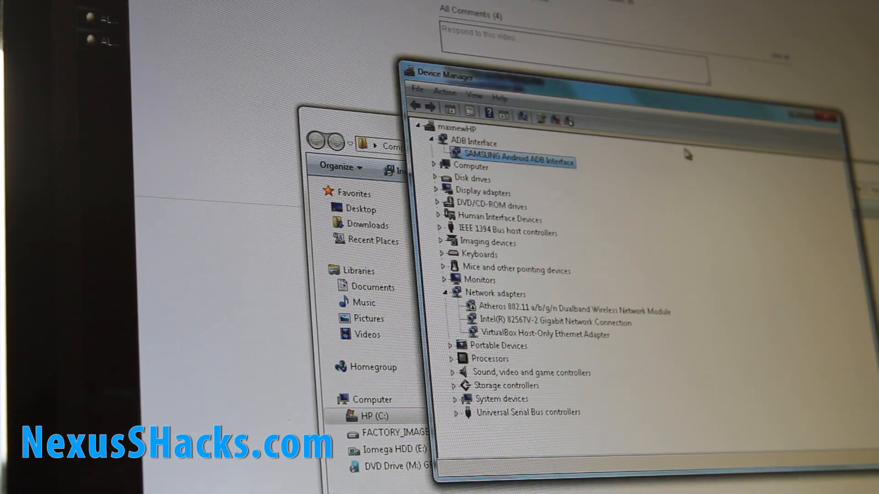